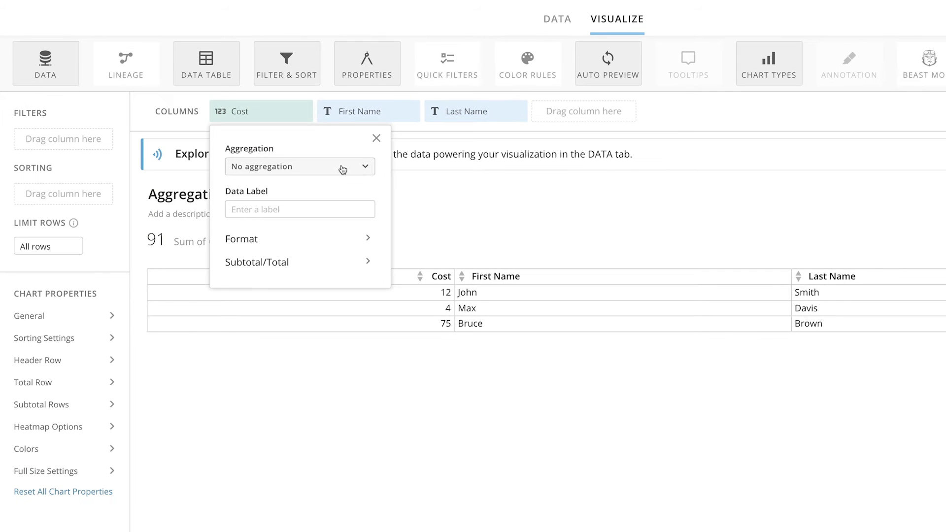
Set the Cost column's aggregation to Sum so the table shows SUM of Cost.
left_click(299, 166)
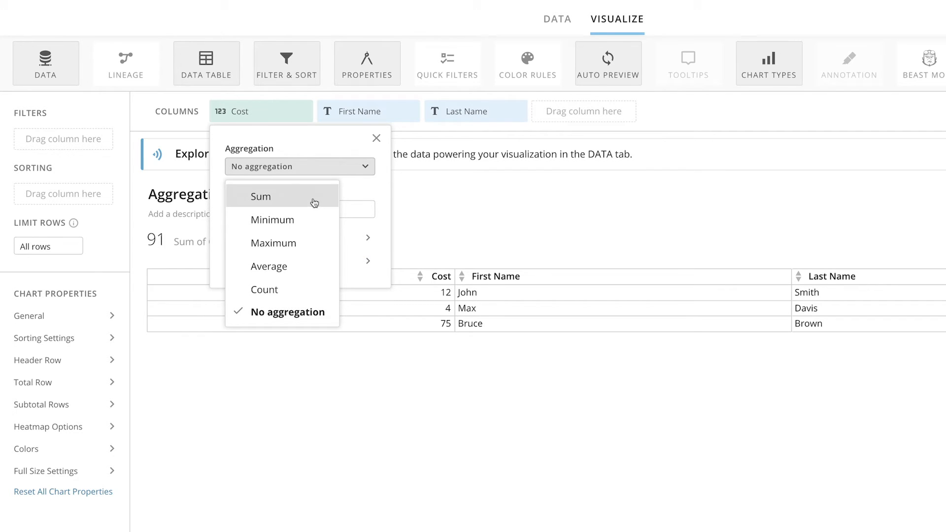
mouse_move(317, 242)
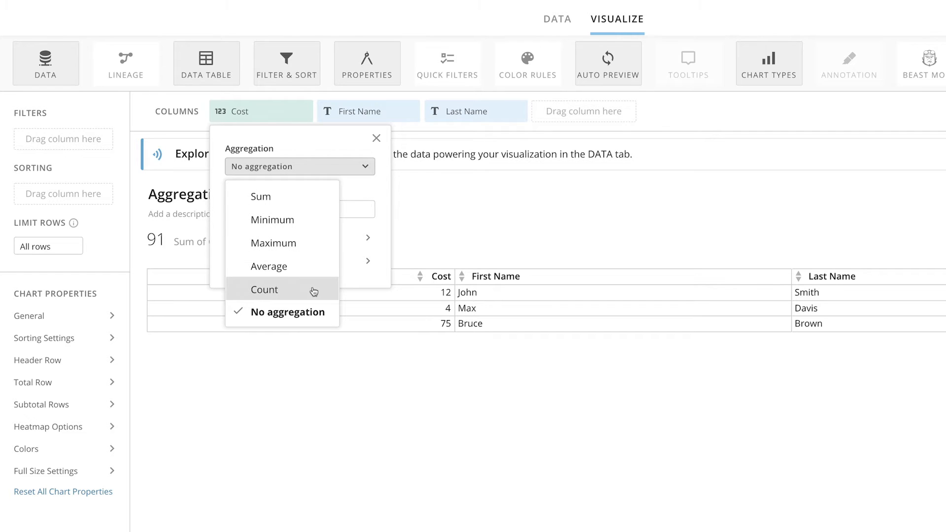
mouse_move(313, 311)
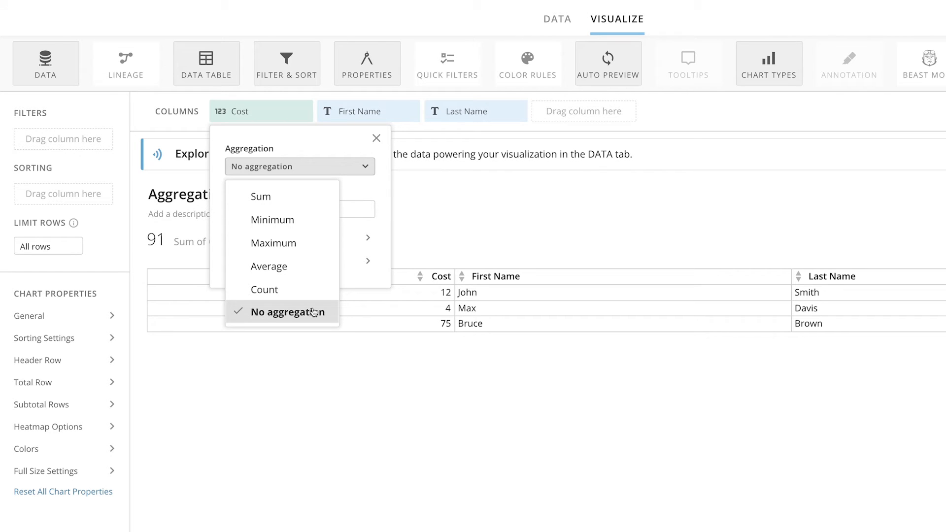
mouse_move(313, 201)
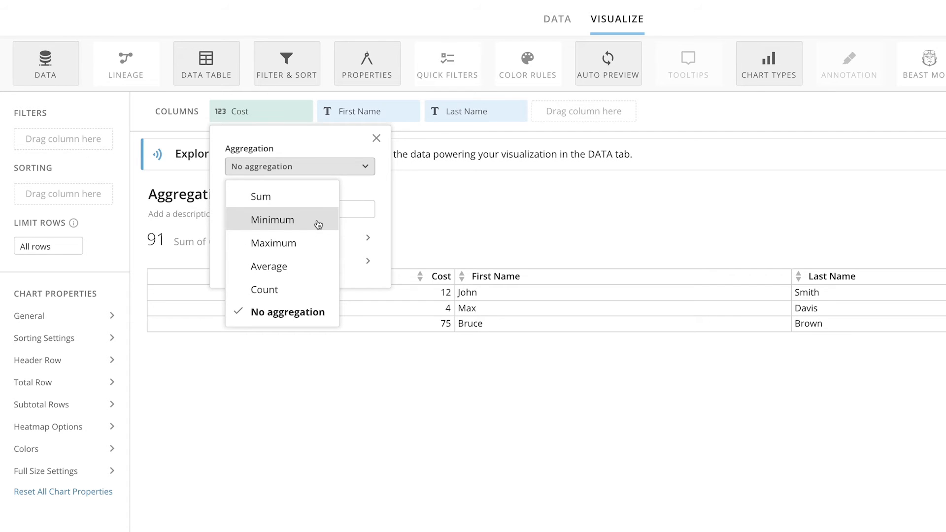
mouse_move(315, 243)
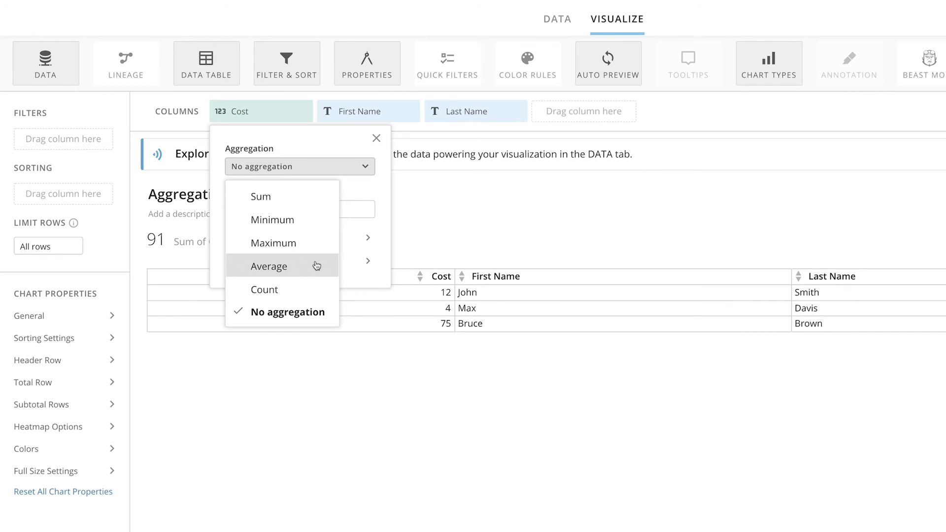
mouse_move(313, 289)
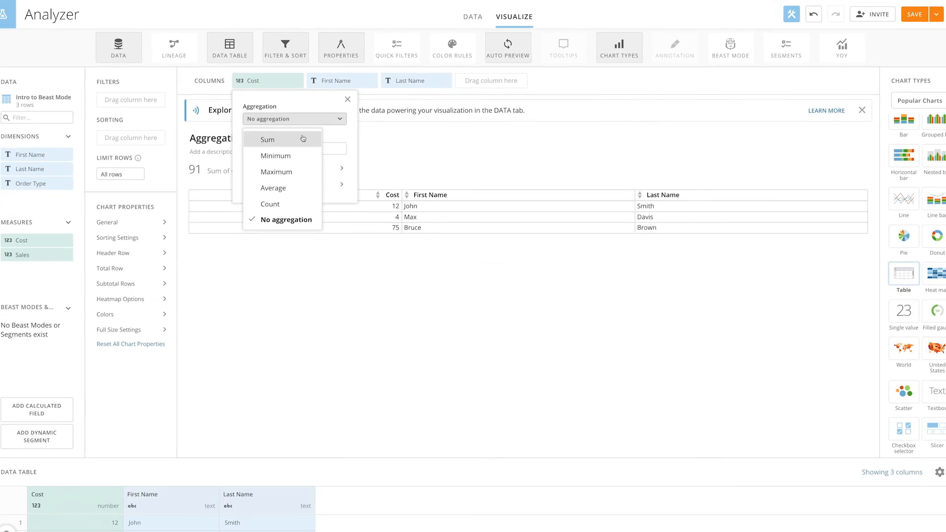
left_click(267, 140)
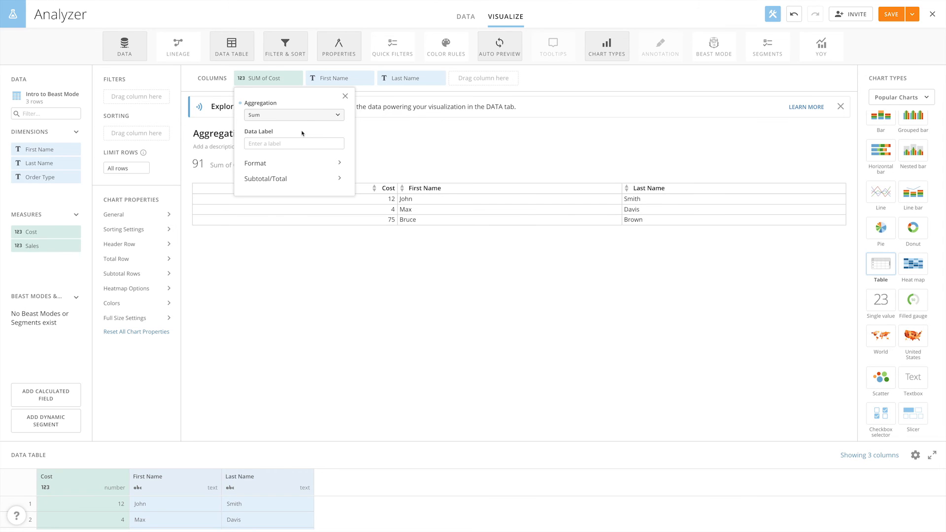